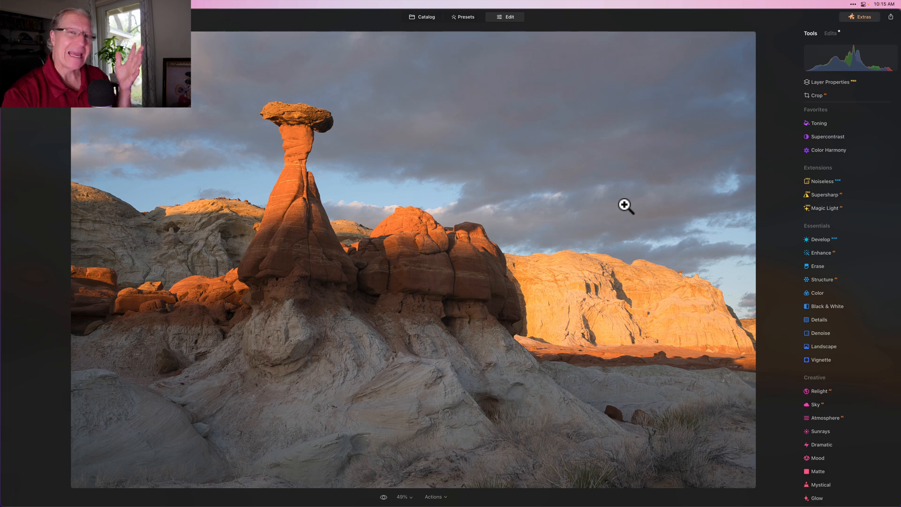
Crop the hoodoo photo to 16:9, positioning the frame over the hoodoo, and apply it.
click(815, 96)
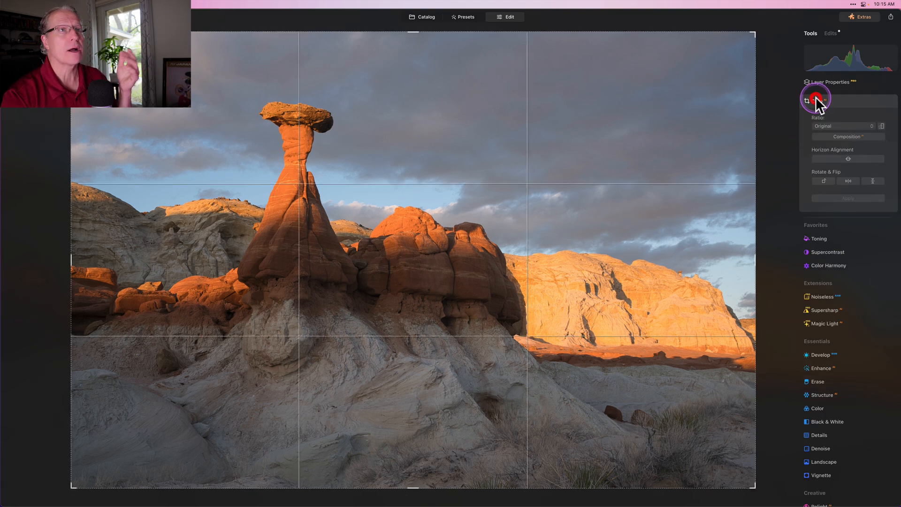
click(816, 98)
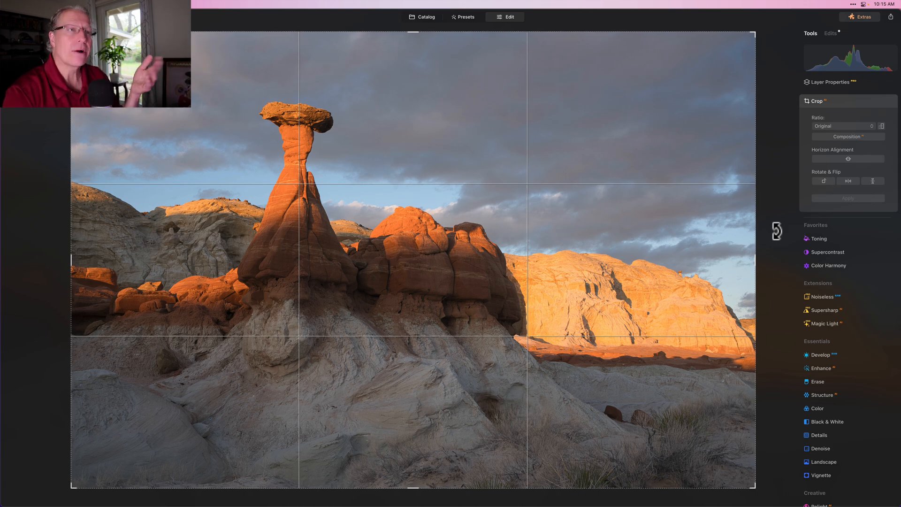
click(843, 126)
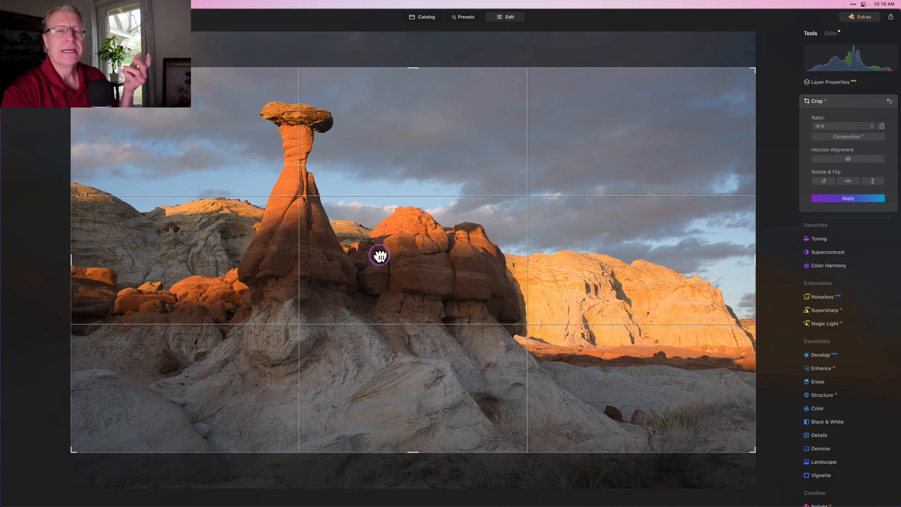
drag(378, 256, 378, 281)
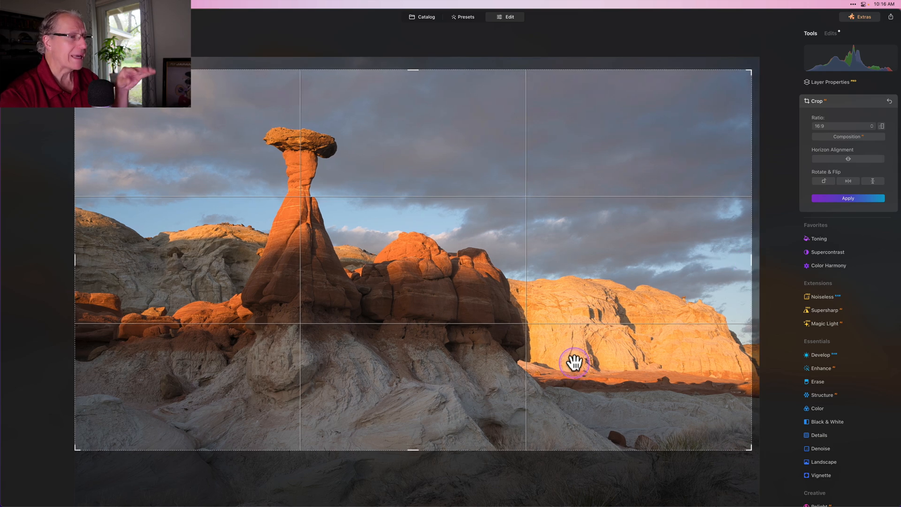
click(848, 198)
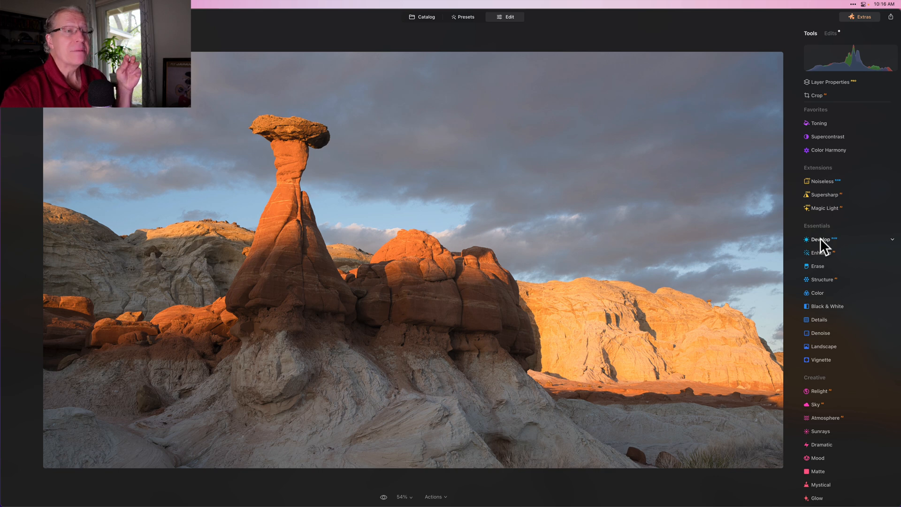
Reset Develop's vertical transform to 0 and compare before/after, keeping the other Develop settings.
click(820, 239)
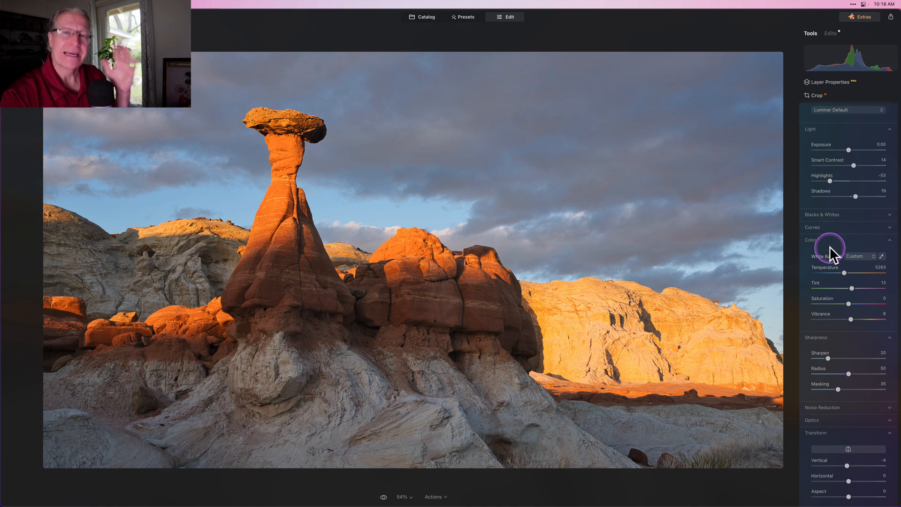
mouse_move(836, 263)
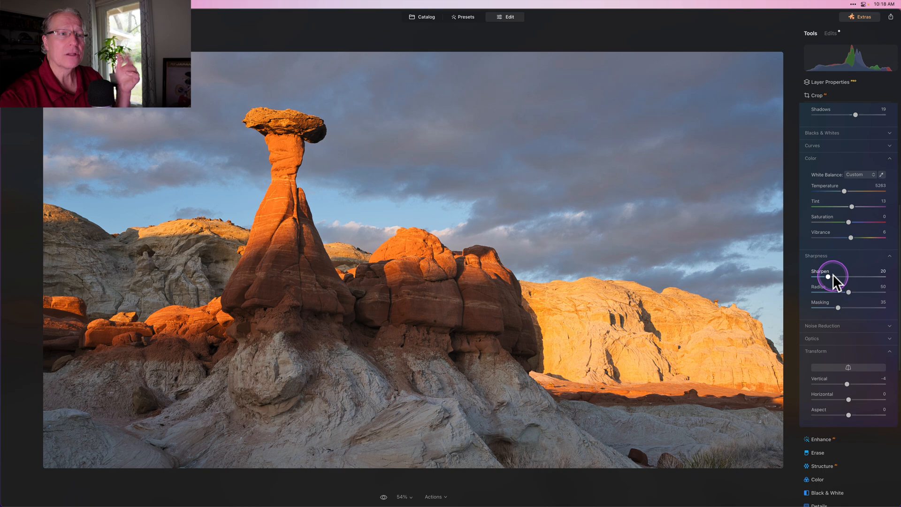
mouse_move(847, 386)
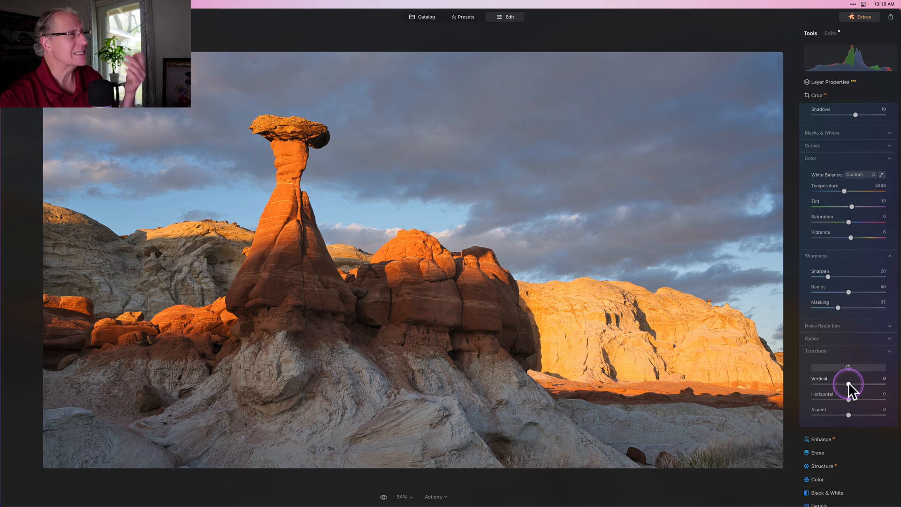
drag(856, 385, 847, 385)
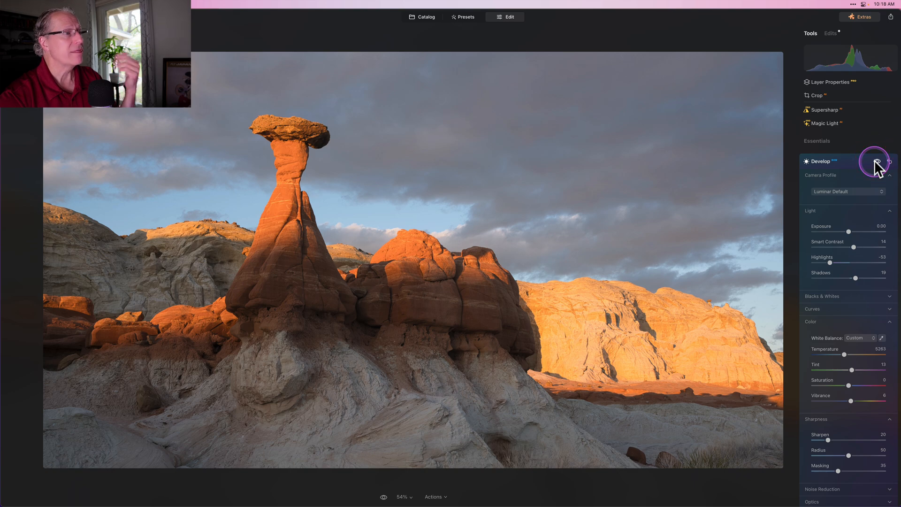
click(874, 162)
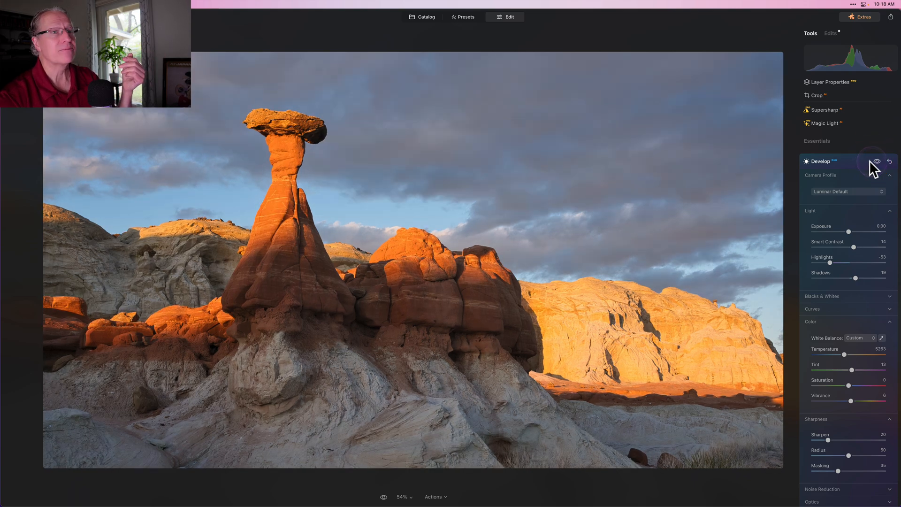
click(871, 162)
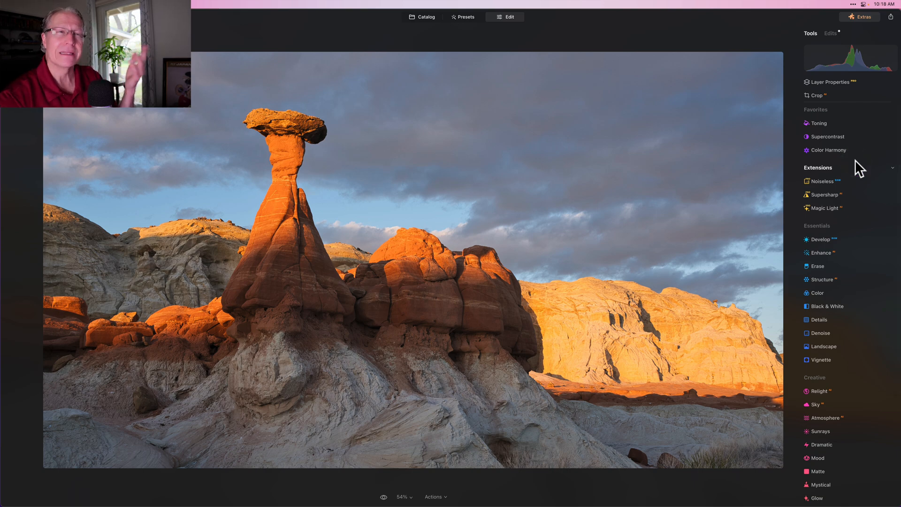
Apply a Toning adjustment to the desert background from the Favorites tools.
click(827, 136)
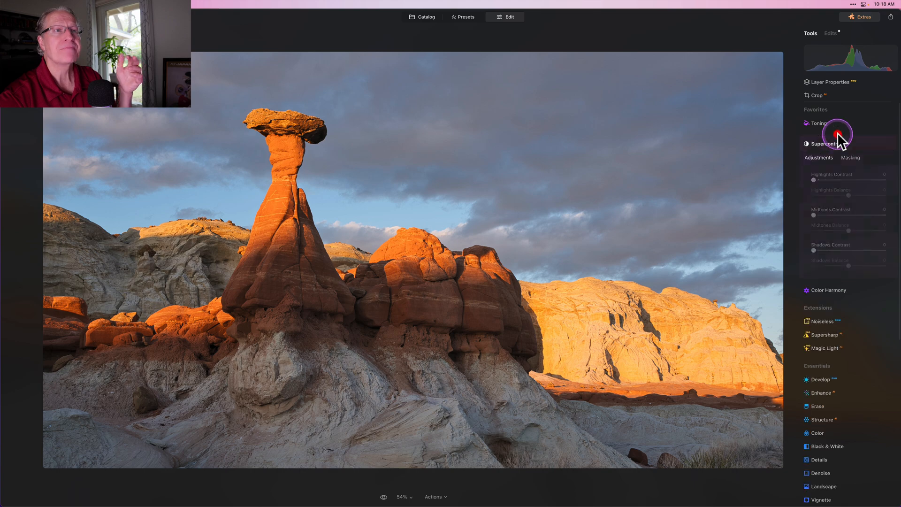
click(826, 143)
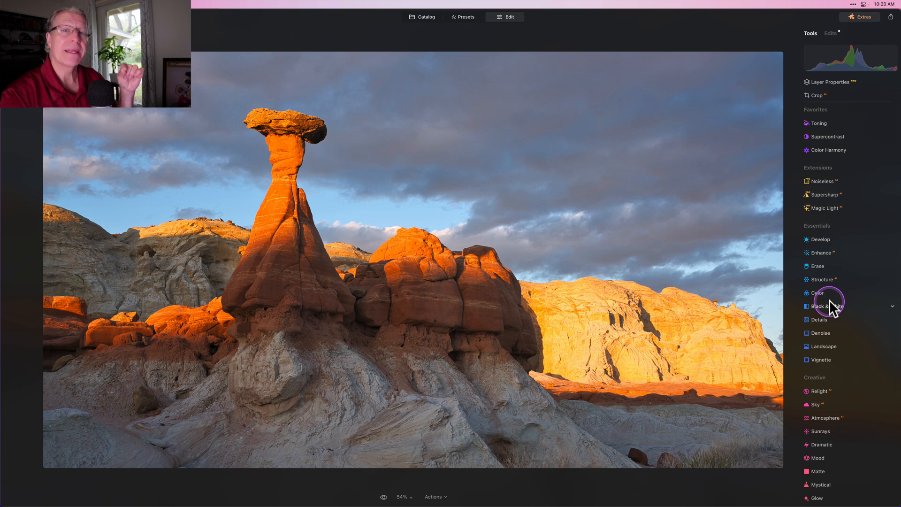
Mask Structure to the hoodoo pillar with a hand-painted brush after trying a radial gradient.
click(821, 280)
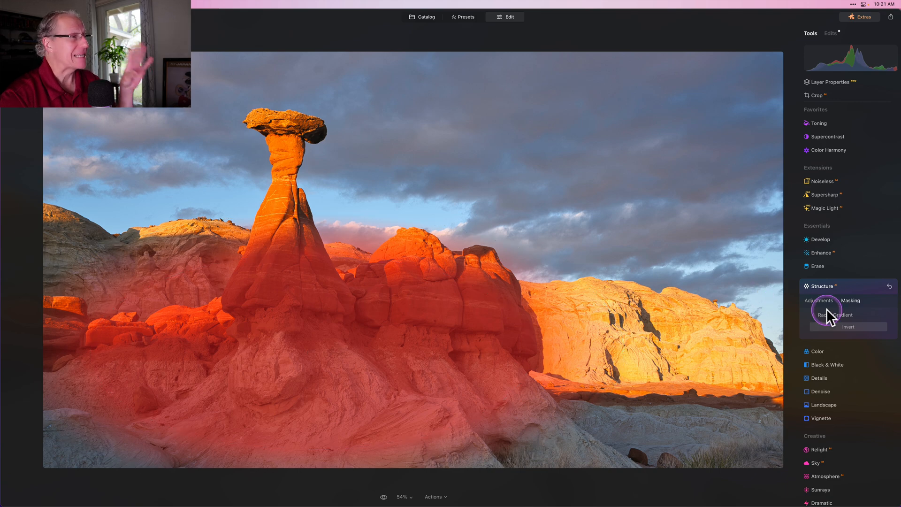
click(833, 315)
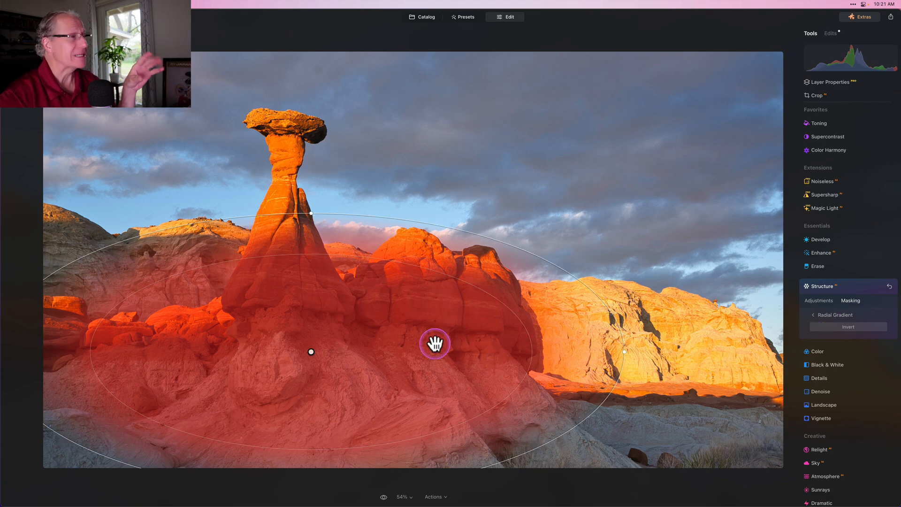
drag(434, 344, 467, 328)
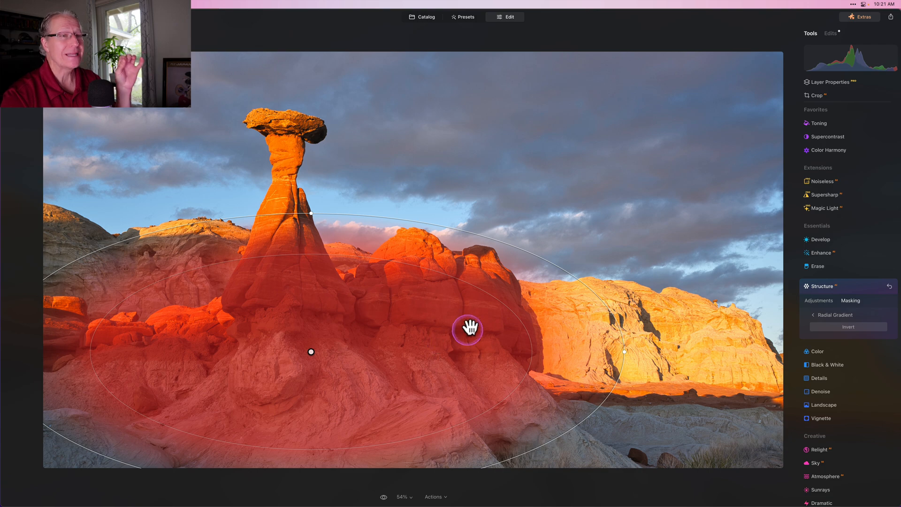
click(835, 316)
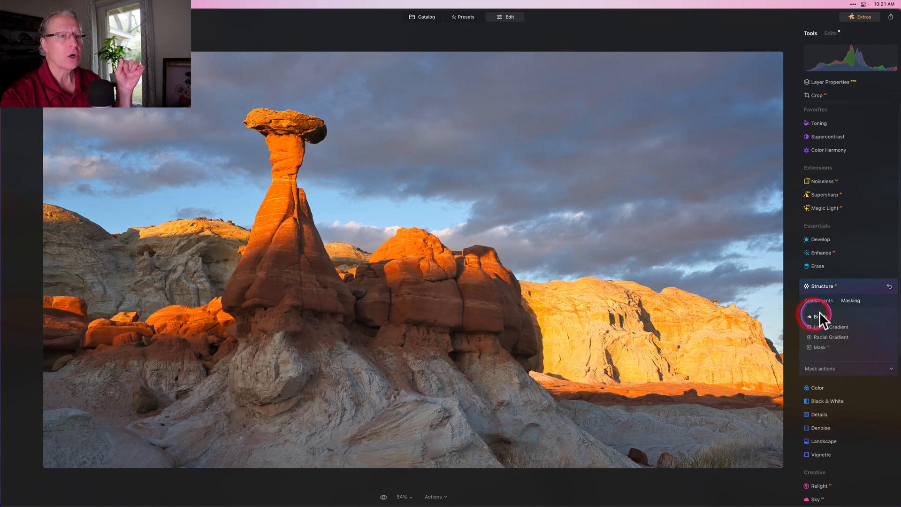
click(818, 317)
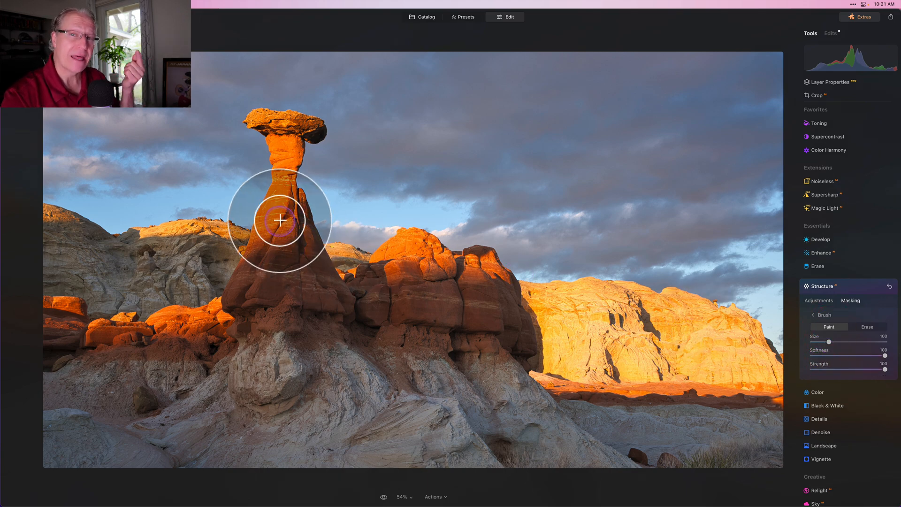
drag(282, 220, 291, 281)
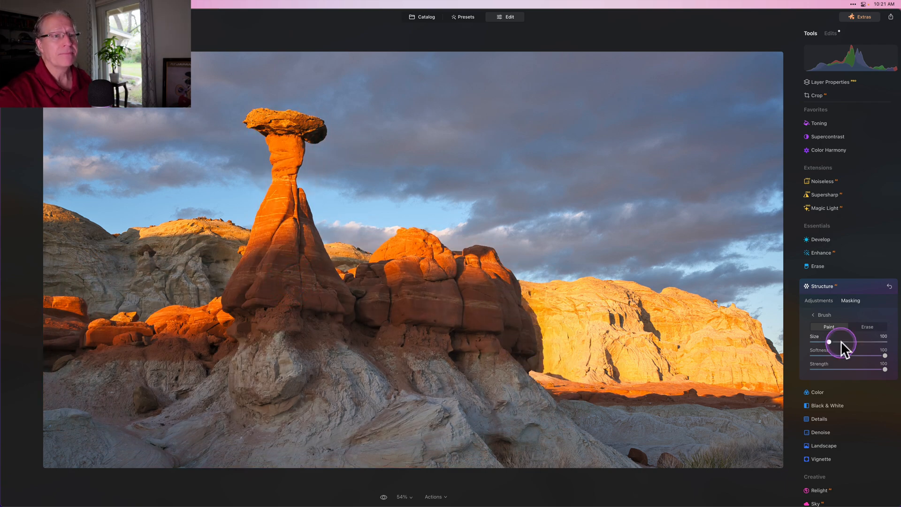
Raise the masked Structure amount to 42.
click(818, 300)
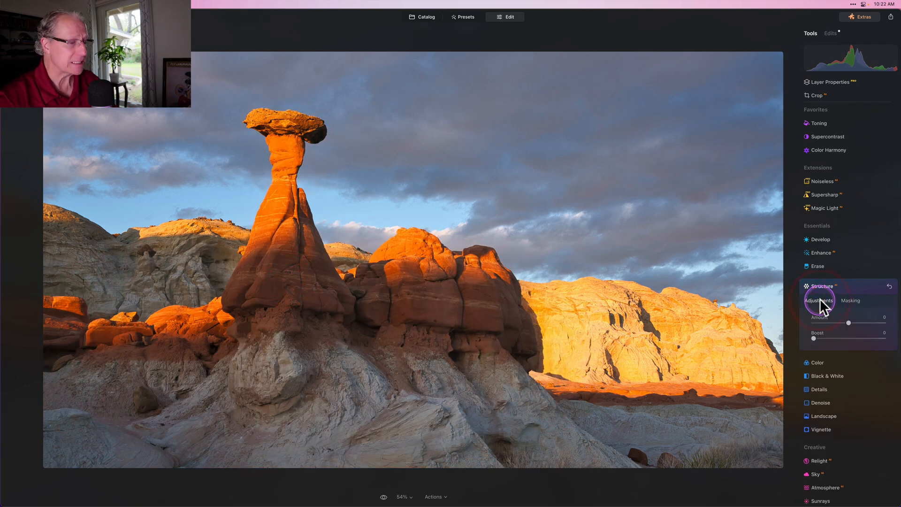
drag(848, 322, 856, 321)
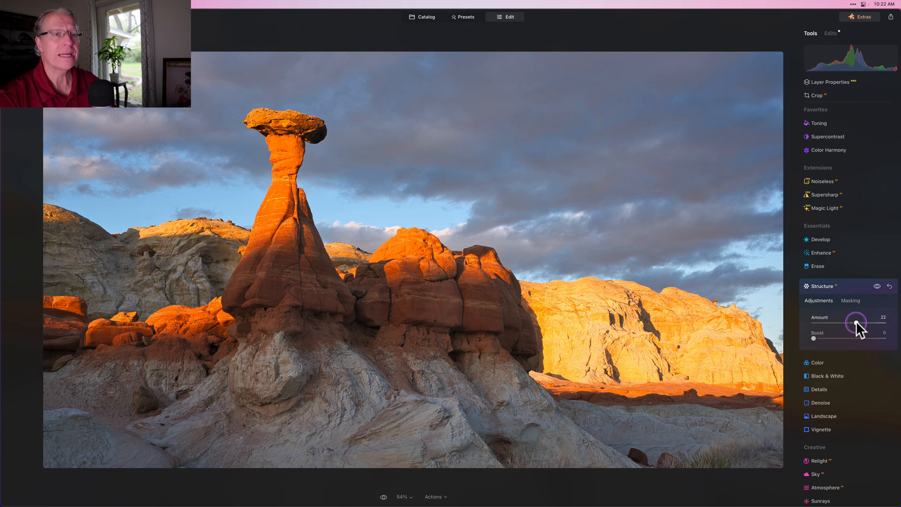
drag(855, 322, 863, 322)
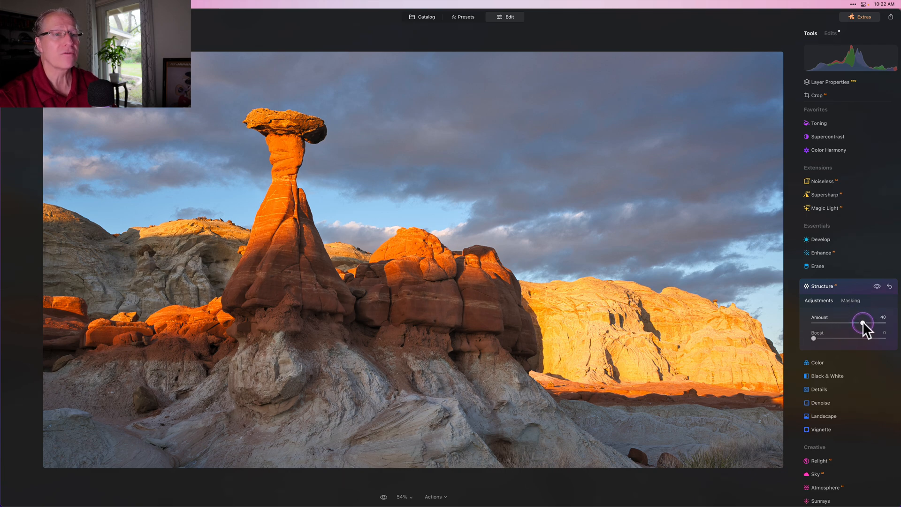
drag(861, 322, 864, 322)
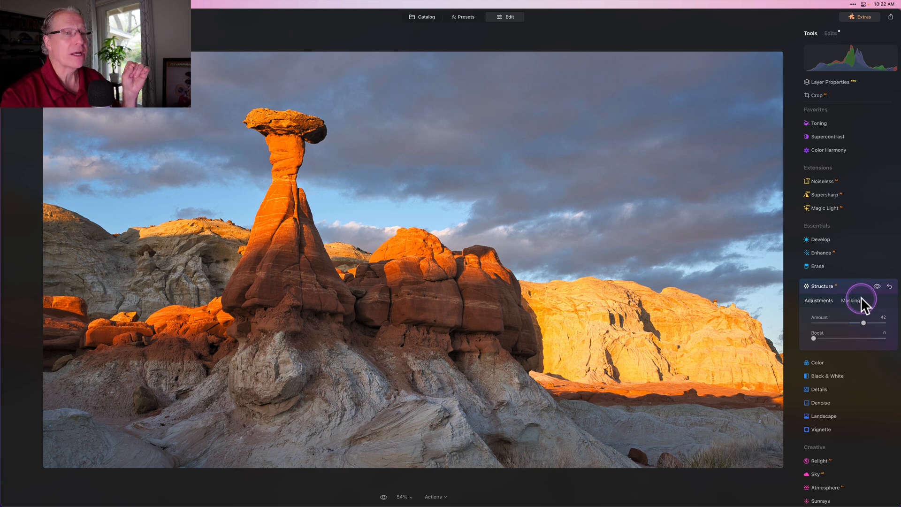
click(851, 300)
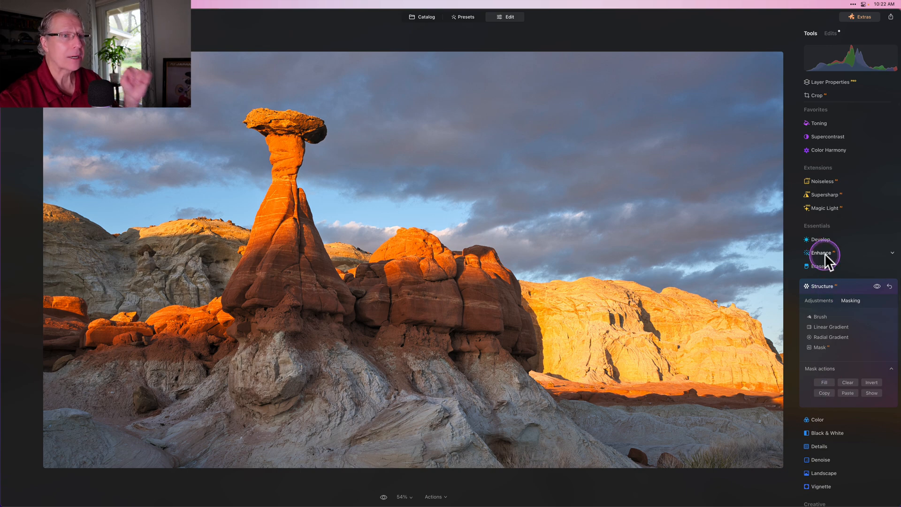
Set Enhance Accent to 25 across the whole photo with no mask.
click(822, 253)
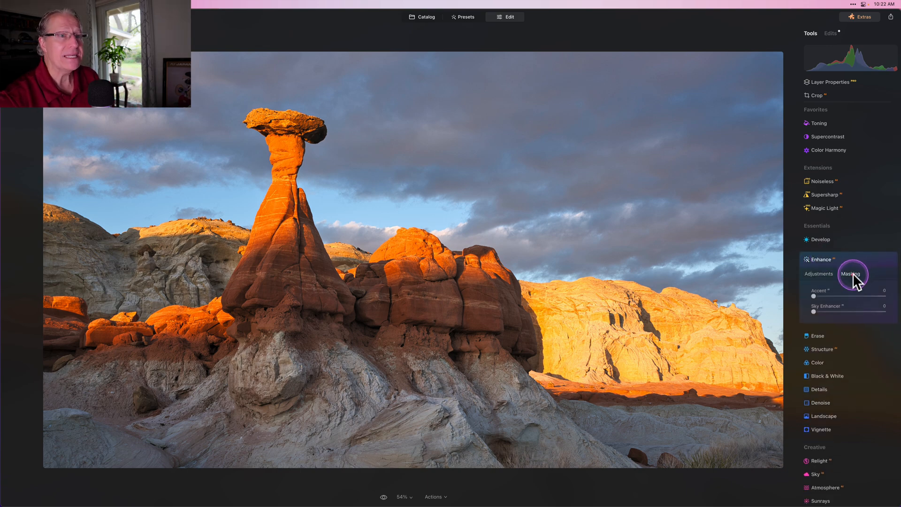
click(851, 273)
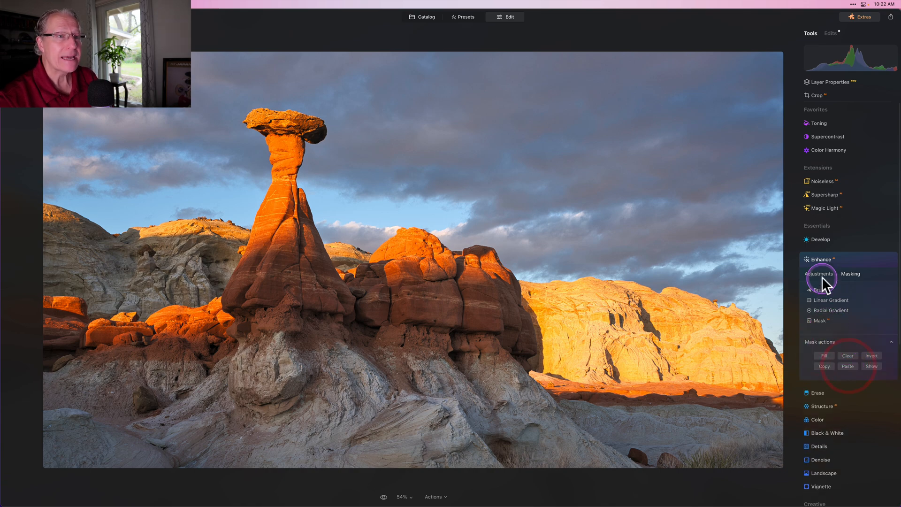
click(818, 274)
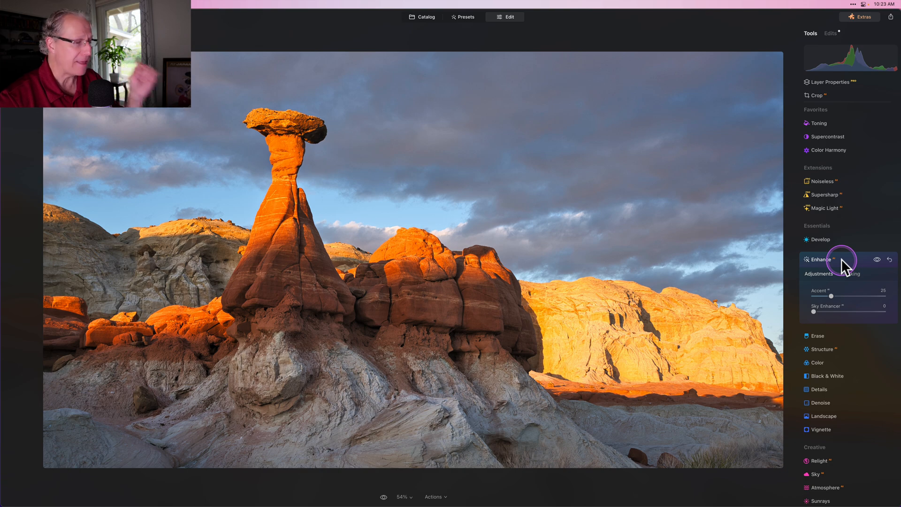
click(818, 259)
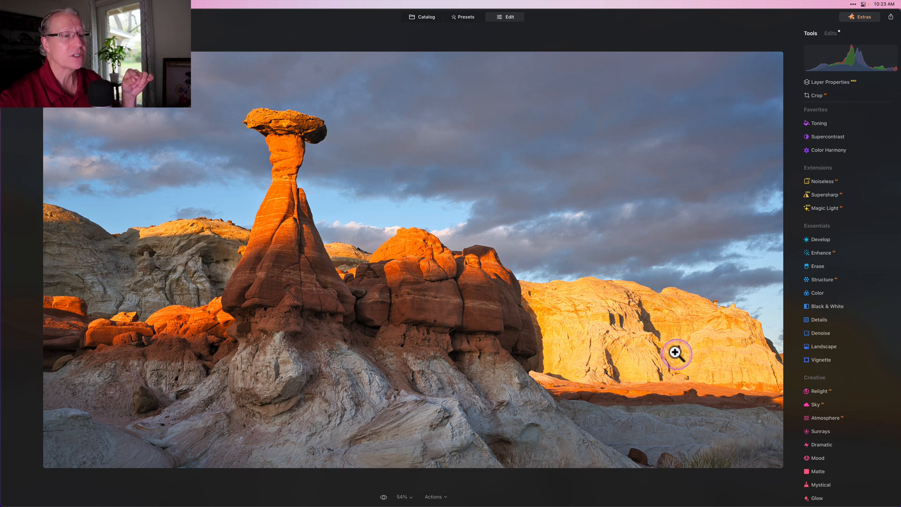
mouse_move(665, 346)
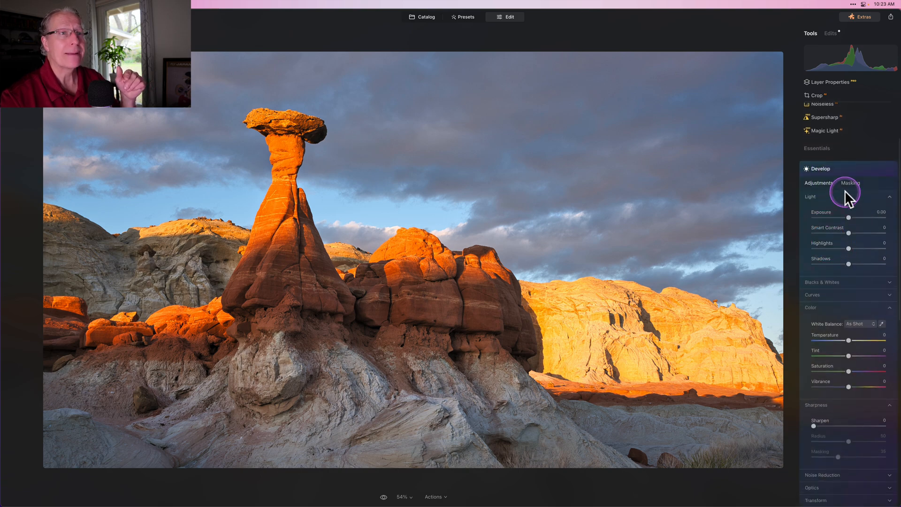
Darken and cool the brushed background in Develop: Exposure -0.45, Temperature -25, Saturation -15, Vibrance -30.
click(851, 183)
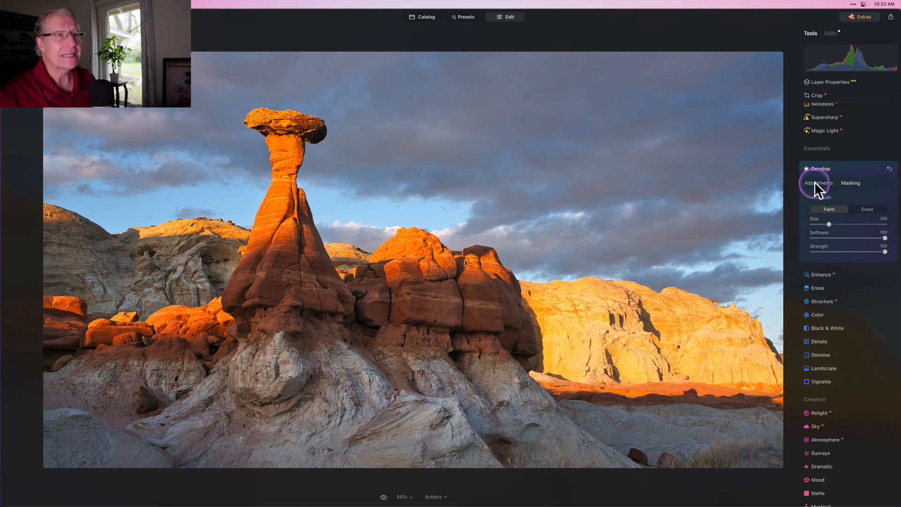
click(818, 183)
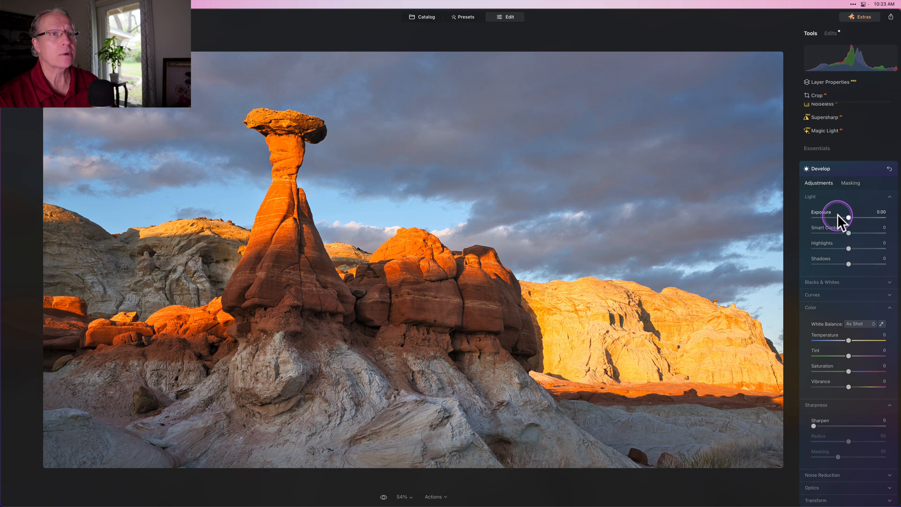
drag(853, 217, 845, 217)
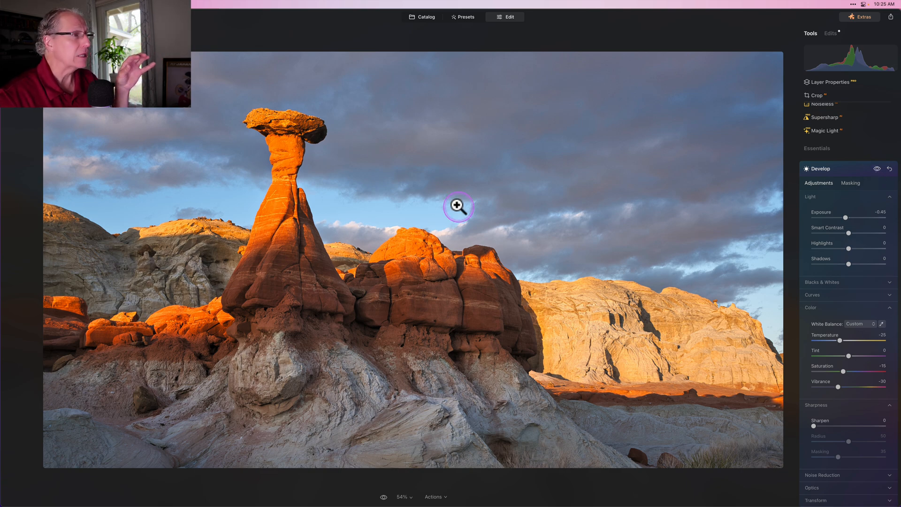
mouse_move(285, 270)
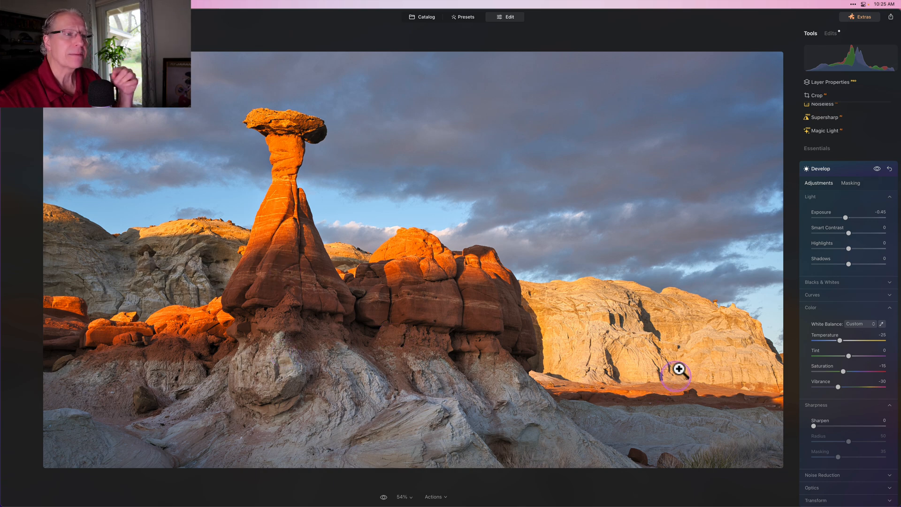
mouse_move(666, 343)
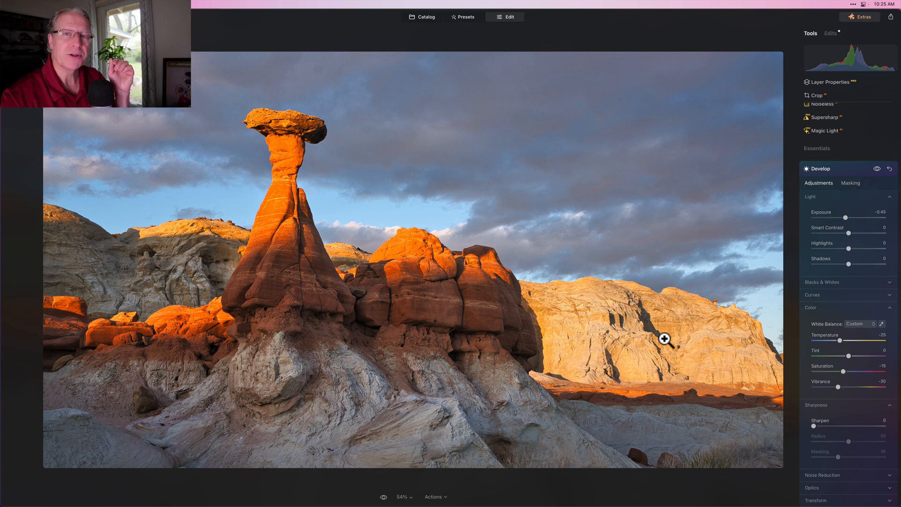
click(820, 168)
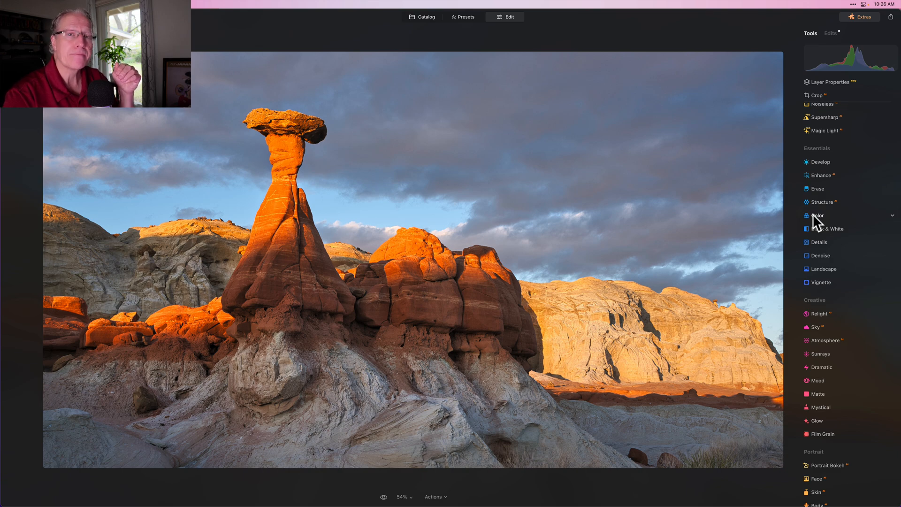
Reduce the saturation of orange tones in the Color tool's HSL settings.
click(817, 216)
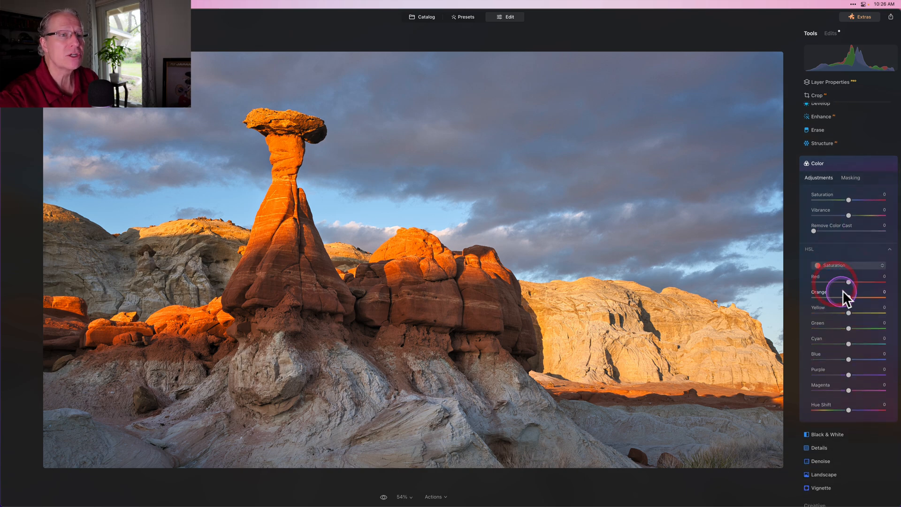
drag(864, 298, 845, 298)
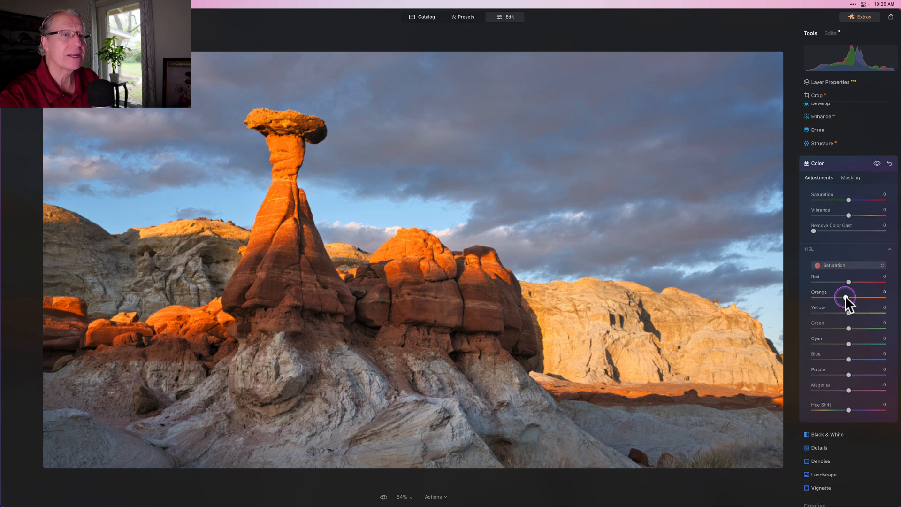
drag(849, 298, 844, 297)
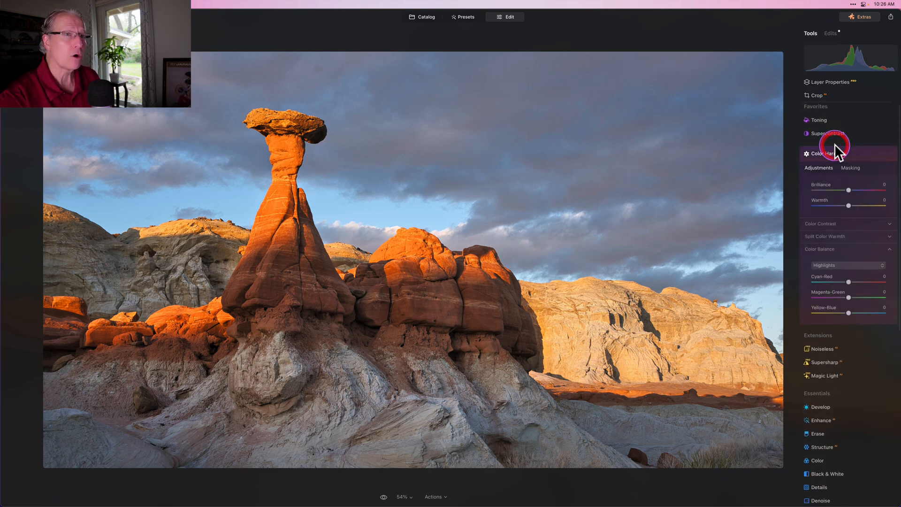
Limit the Color Harmony adjustment to the sky with an automatic Sky mask.
click(850, 167)
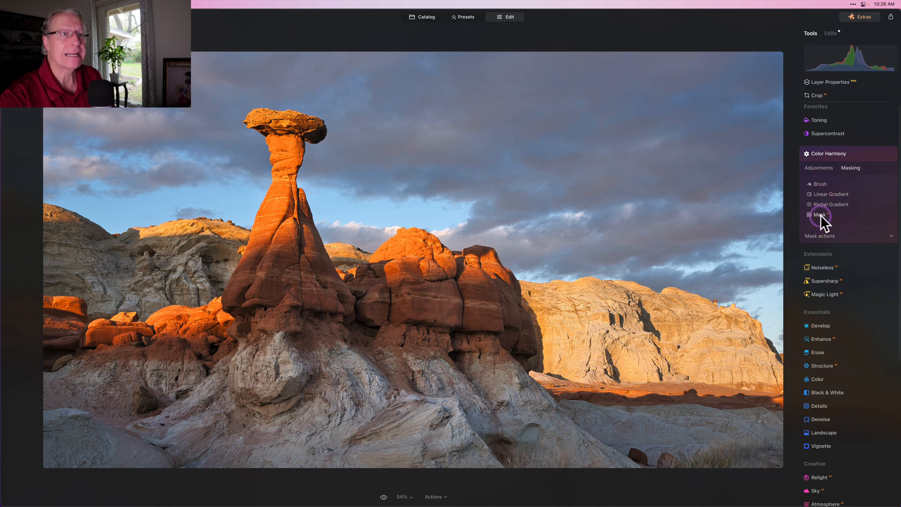
click(818, 214)
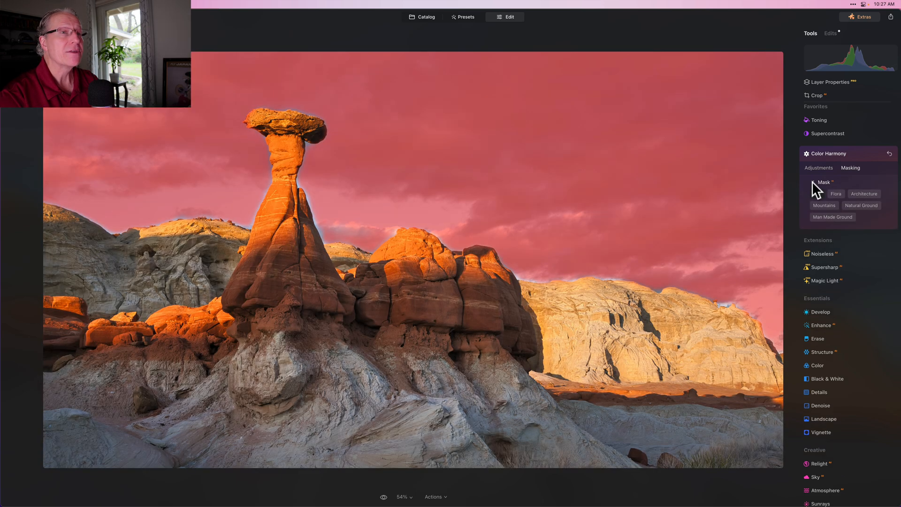
click(819, 167)
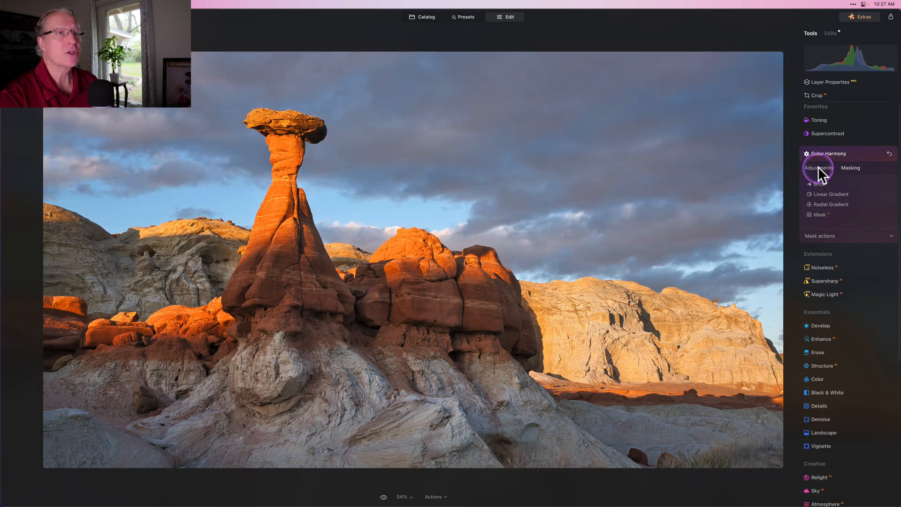
click(818, 167)
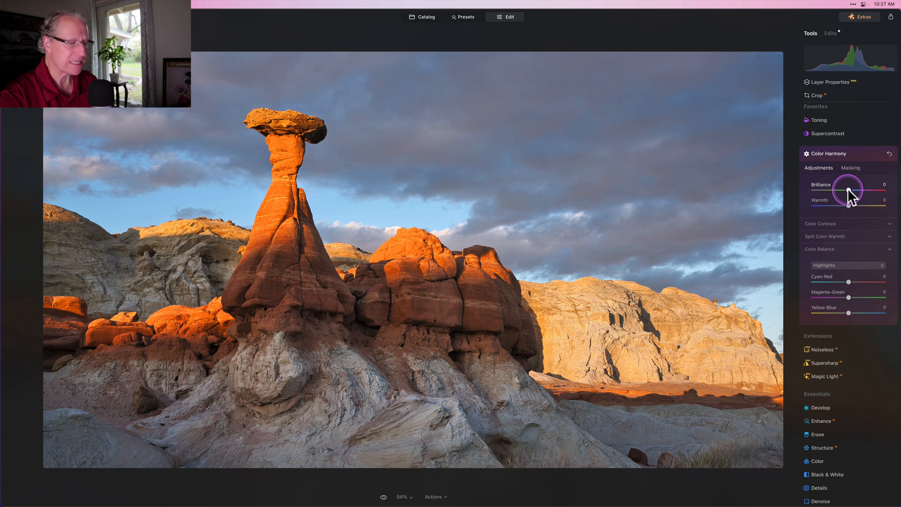
Warm the sky: Brilliance -5, Warmth -5, highlights Cyan-Red 9, tweak Magenta-Green.
drag(844, 190, 846, 191)
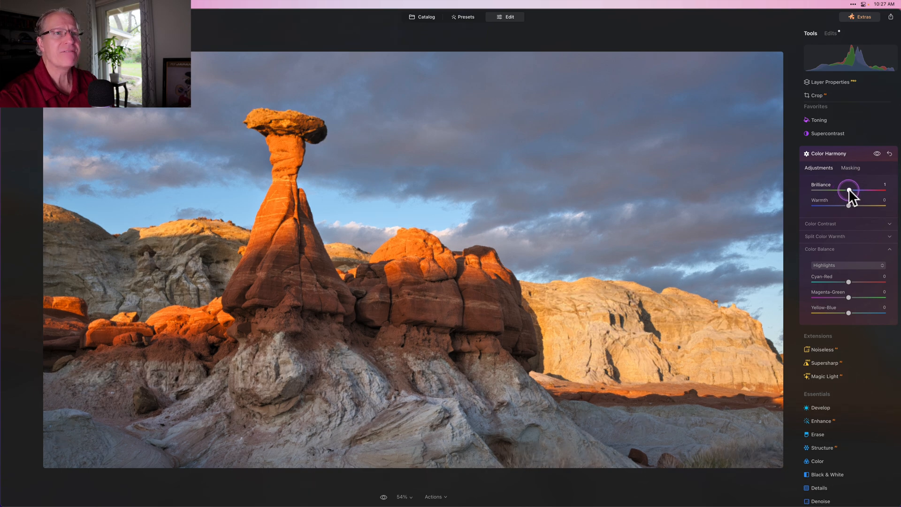
drag(867, 200, 847, 199)
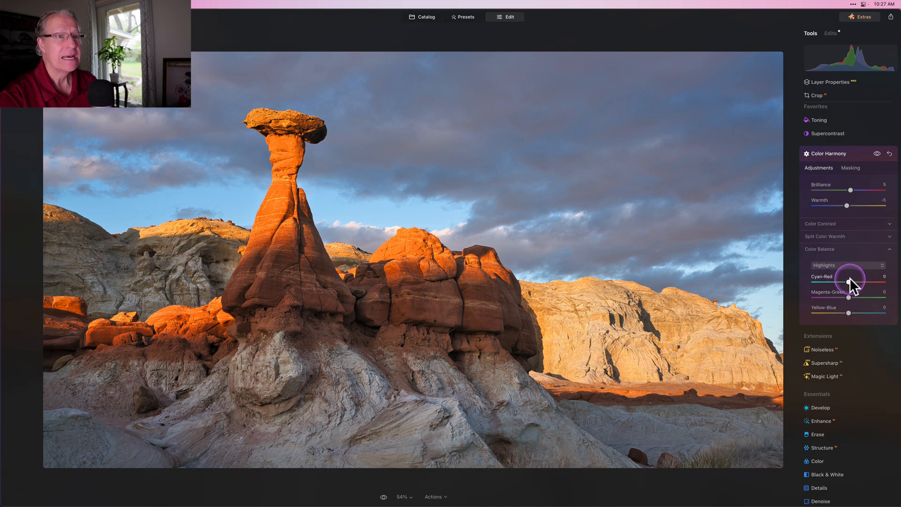
drag(848, 280, 851, 280)
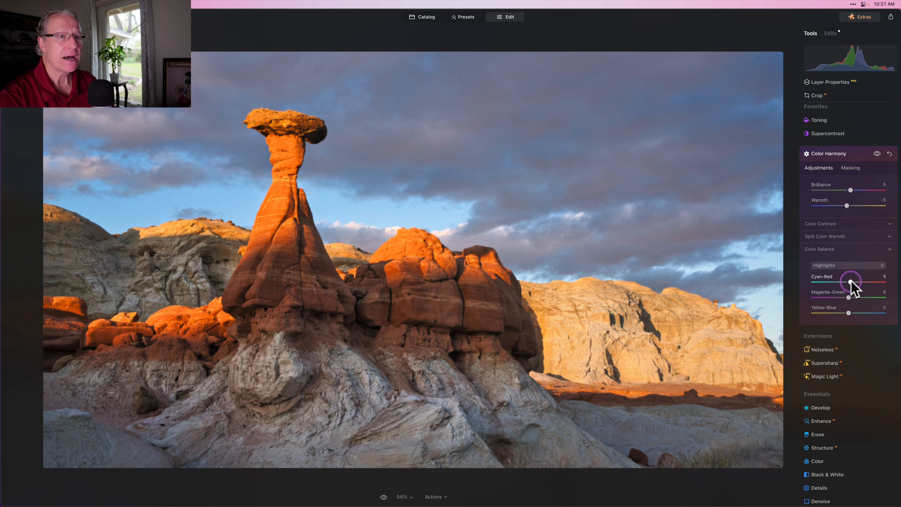
drag(850, 281, 853, 280)
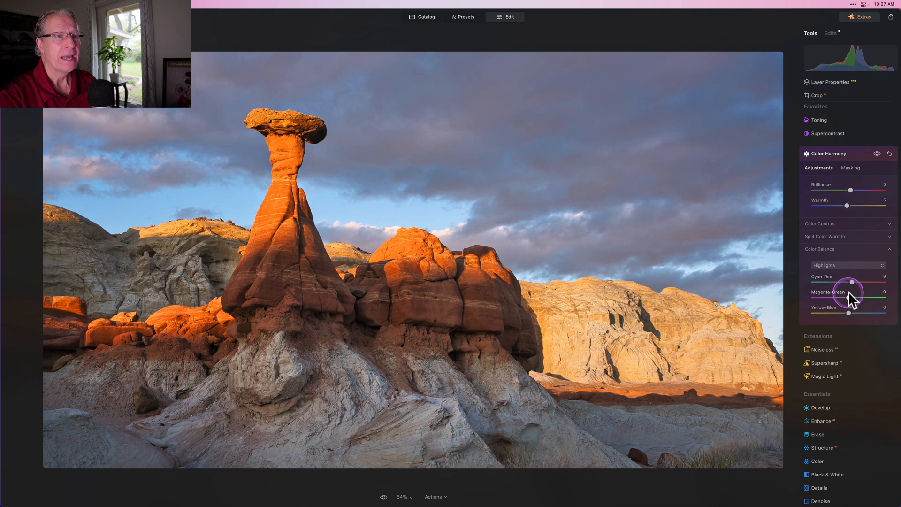
drag(864, 299, 853, 299)
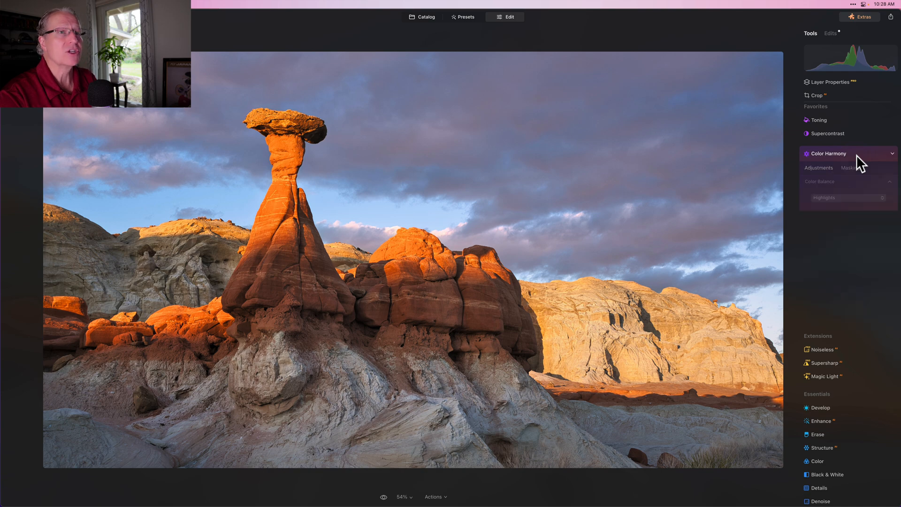
Add a global Develop touch-up: Smart Contrast 17, Highlights -21, Shadows 8.
click(828, 152)
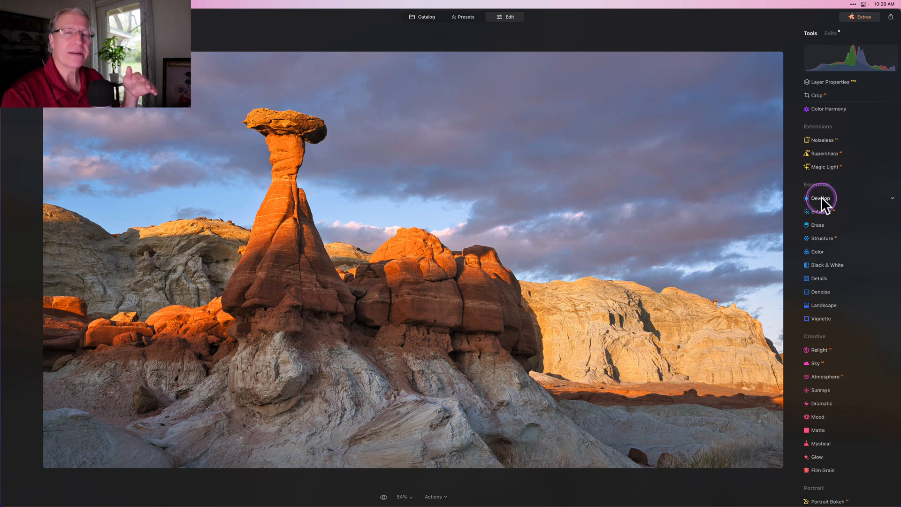
click(820, 198)
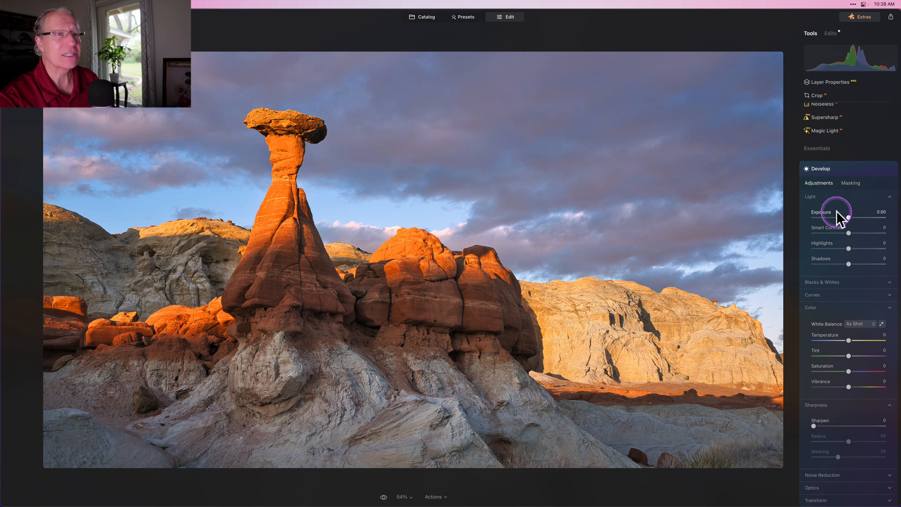
mouse_move(848, 231)
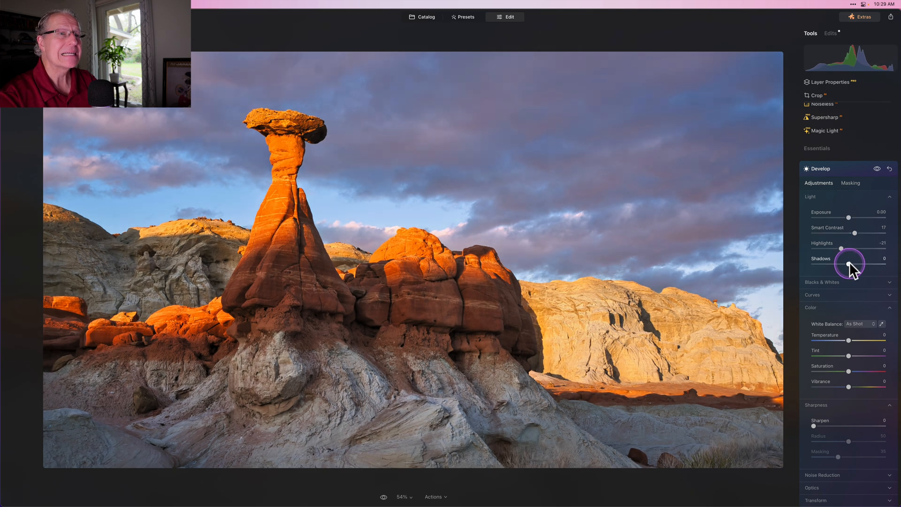
drag(850, 264, 853, 265)
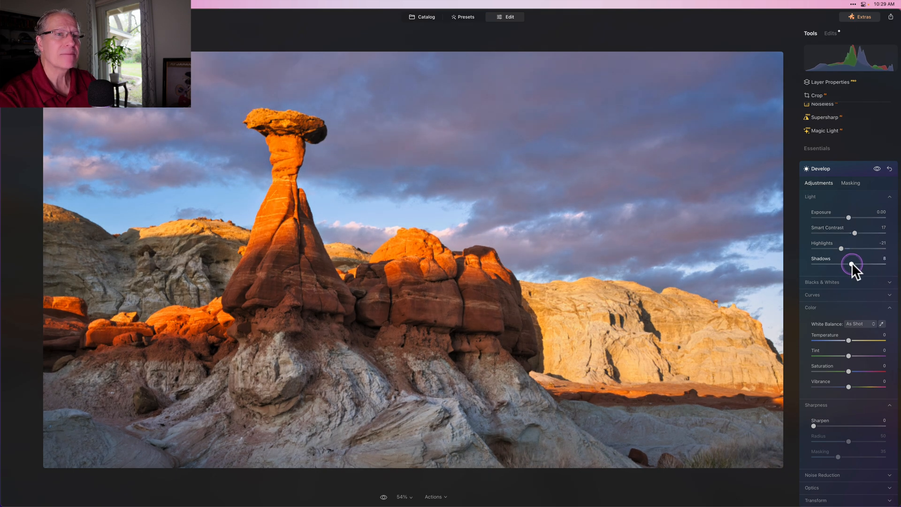
drag(853, 263, 854, 263)
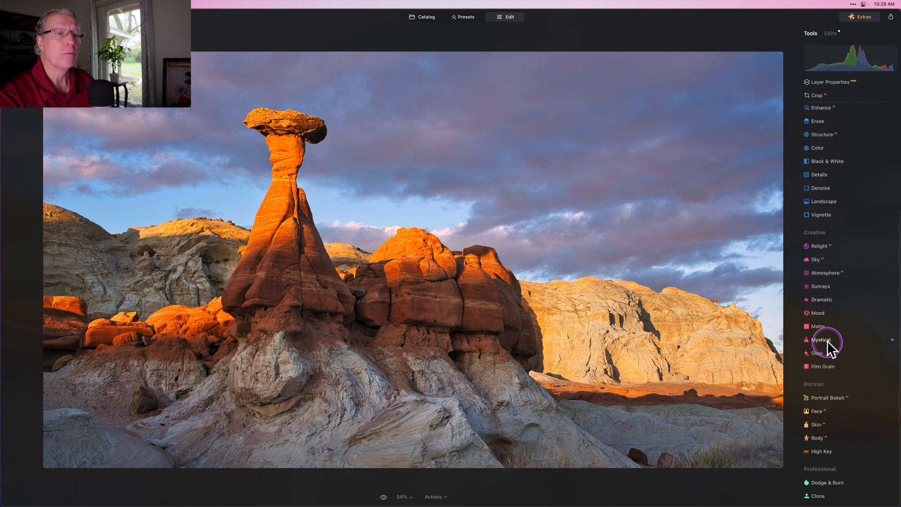
Apply the Mystical glow with Amount 25 and Shadows 25.
click(820, 339)
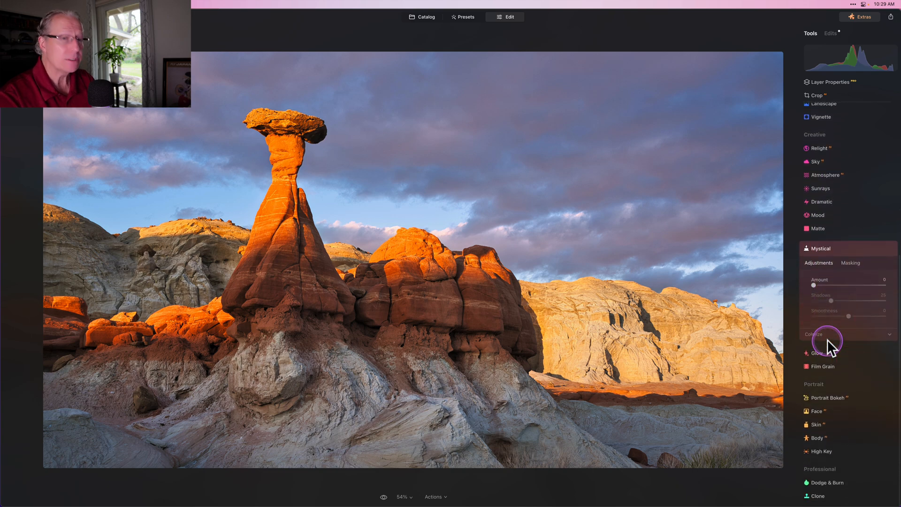
drag(814, 286, 832, 286)
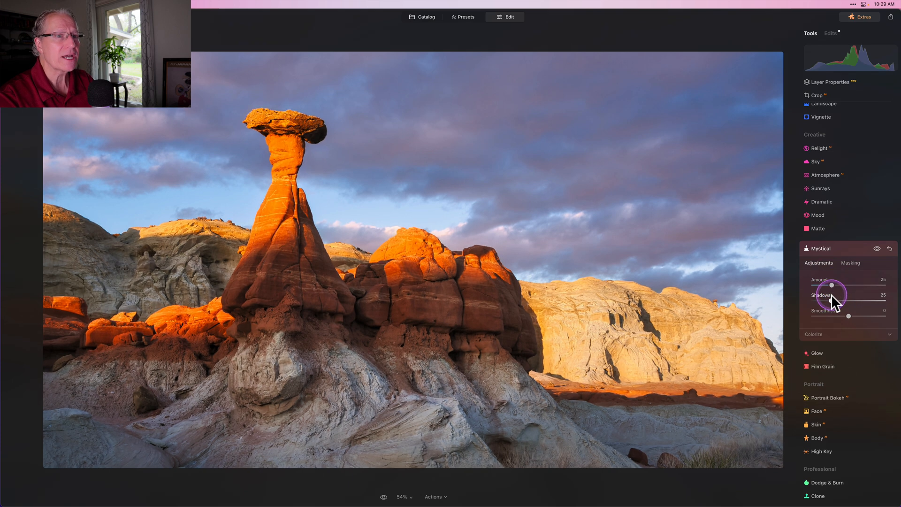
drag(831, 303, 836, 304)
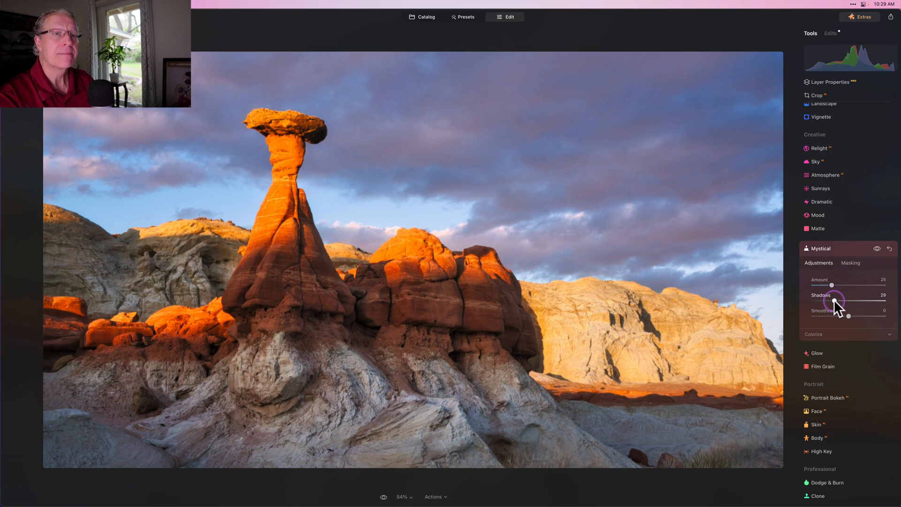
drag(830, 303, 839, 303)
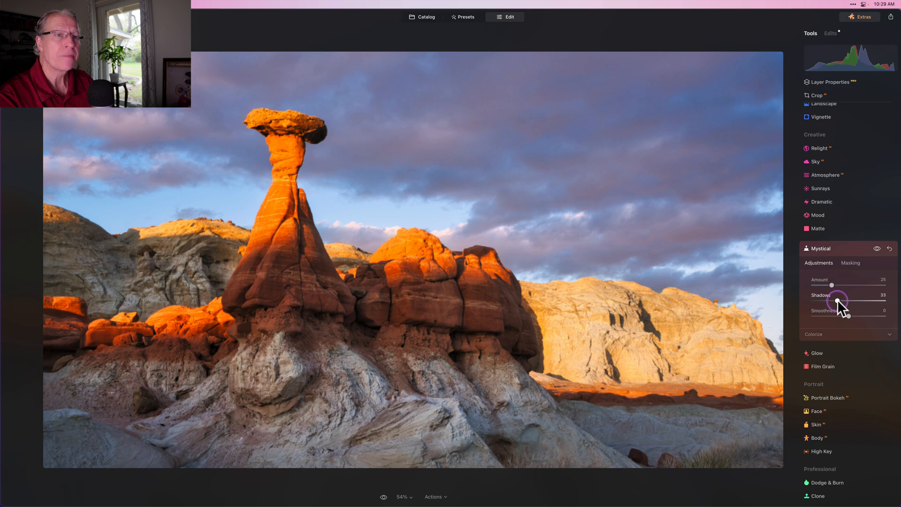
drag(833, 301, 839, 301)
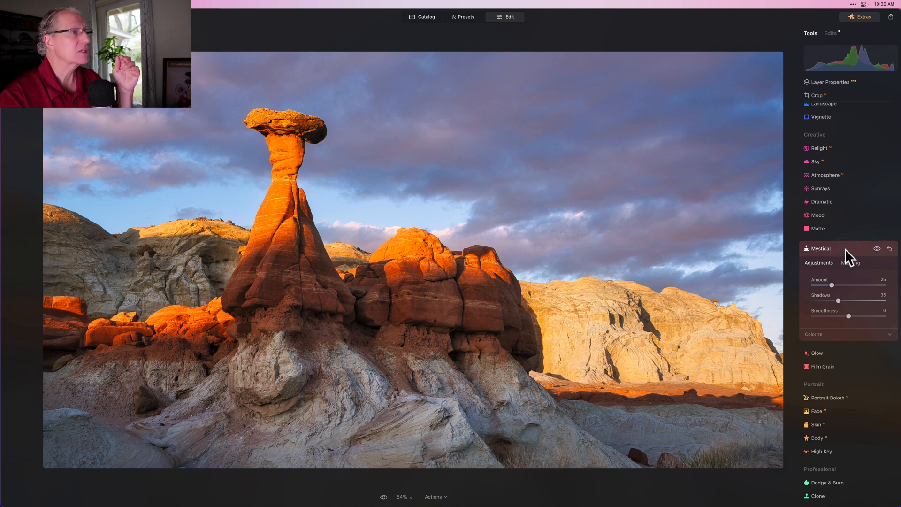
click(820, 248)
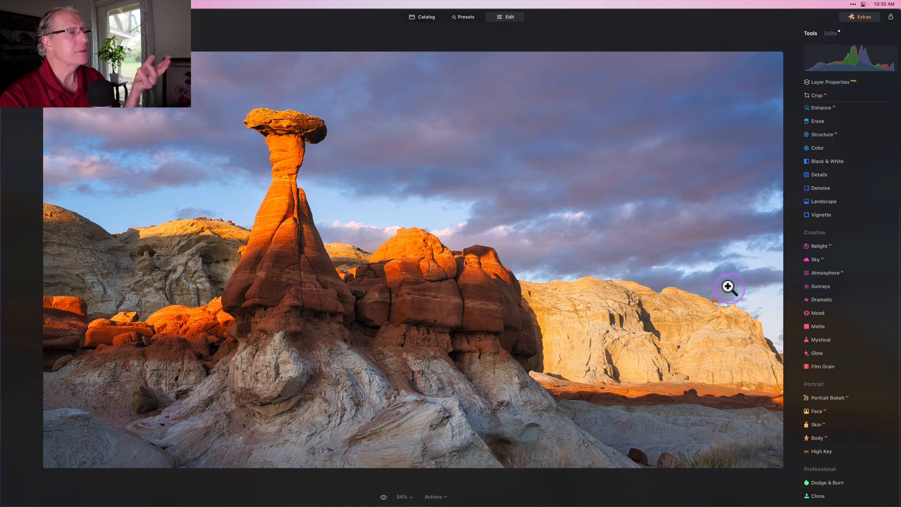